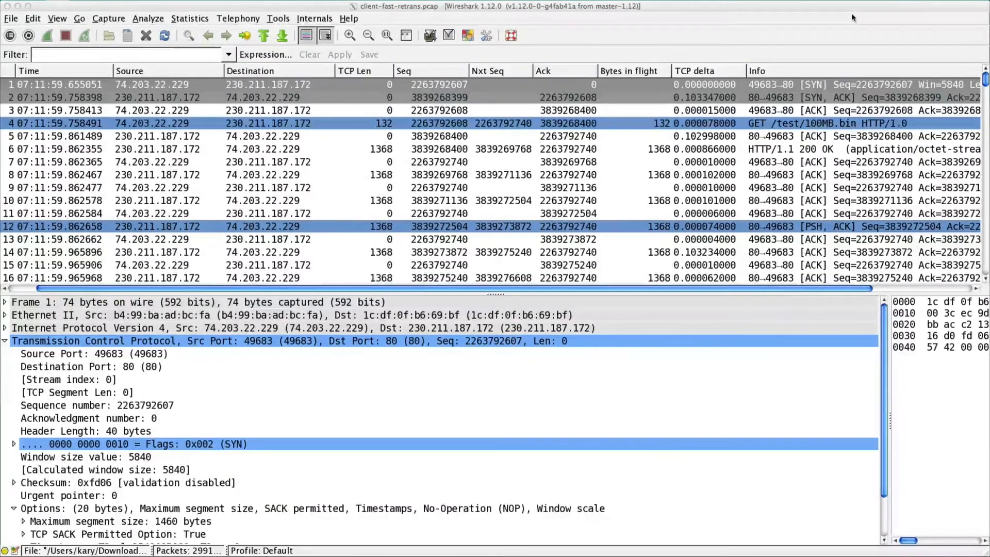
pyautogui.moveTo(982, 283)
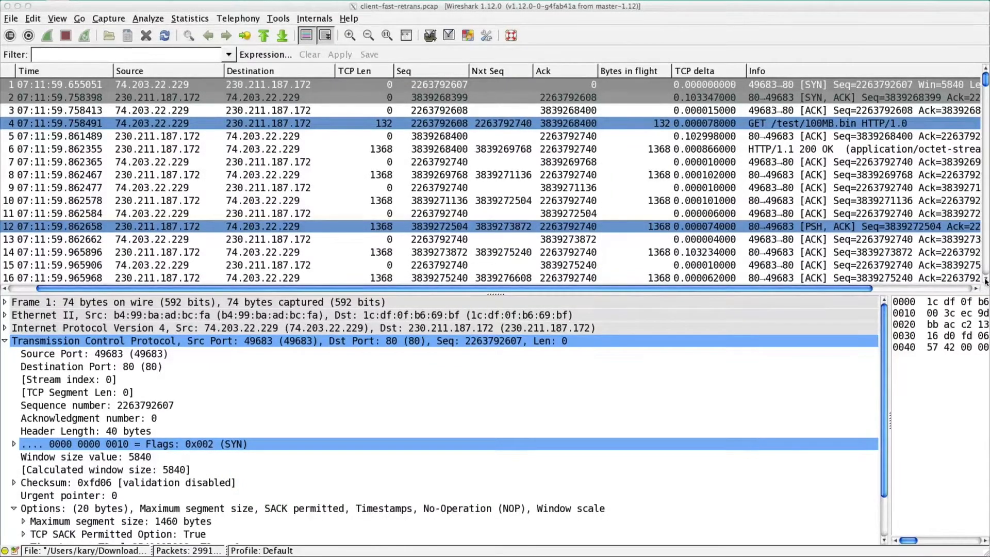
# Step: Scroll the packet list down to frame 24, the 1368-byte TCP Fast Retransmission
pyautogui.scroll(-3)
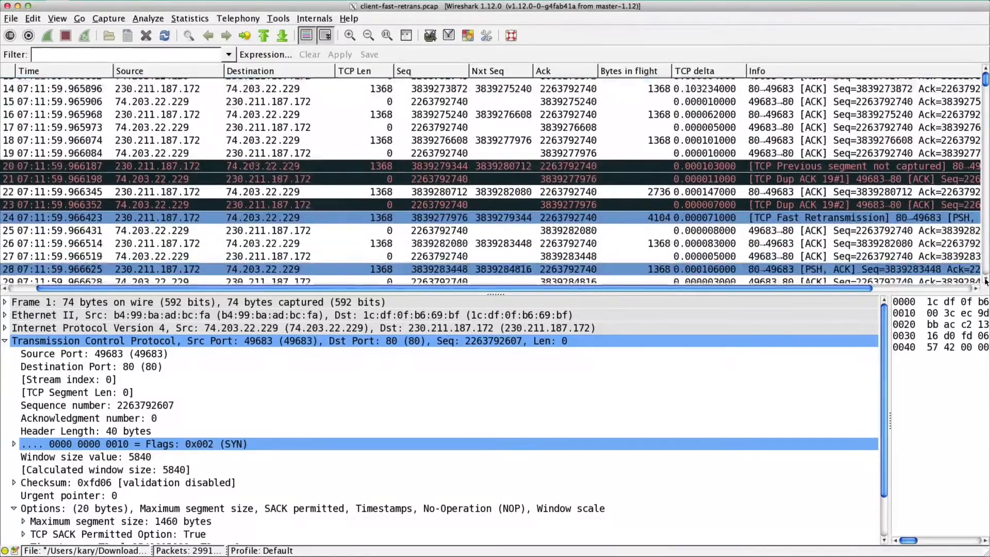
pyautogui.scroll(-3)
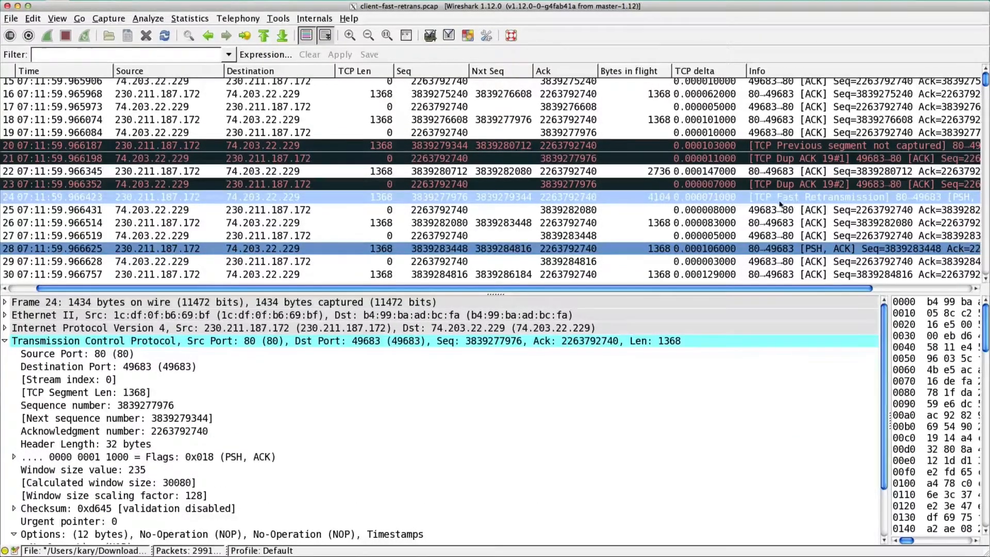
pyautogui.moveTo(775, 194)
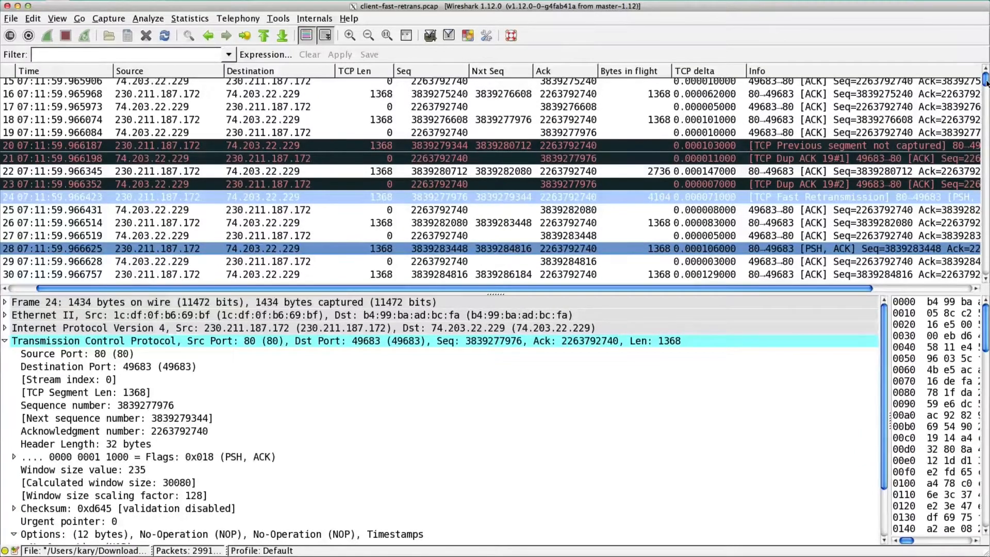
# Step: Scroll the packet list back up to the connection's opening handshake
pyautogui.scroll(3)
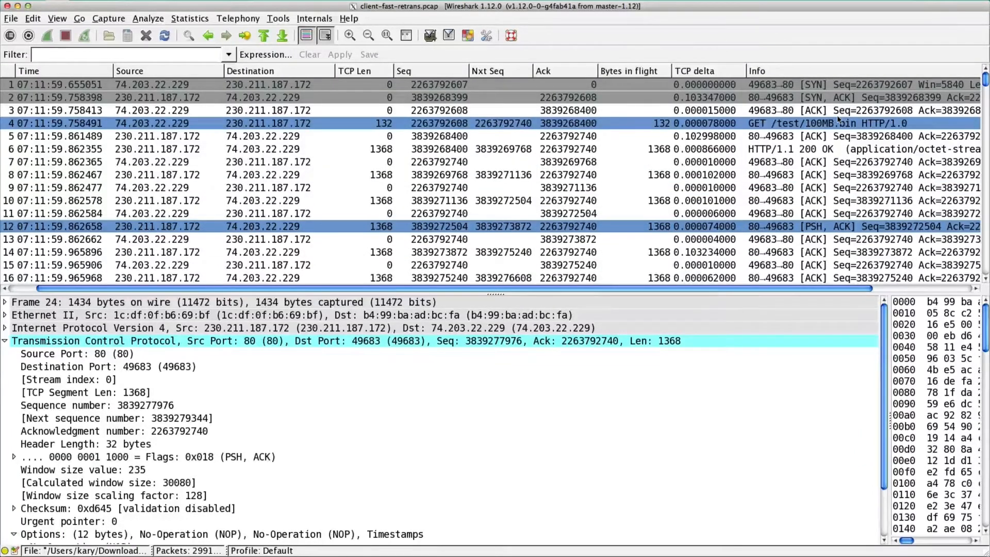
pyautogui.moveTo(732, 101)
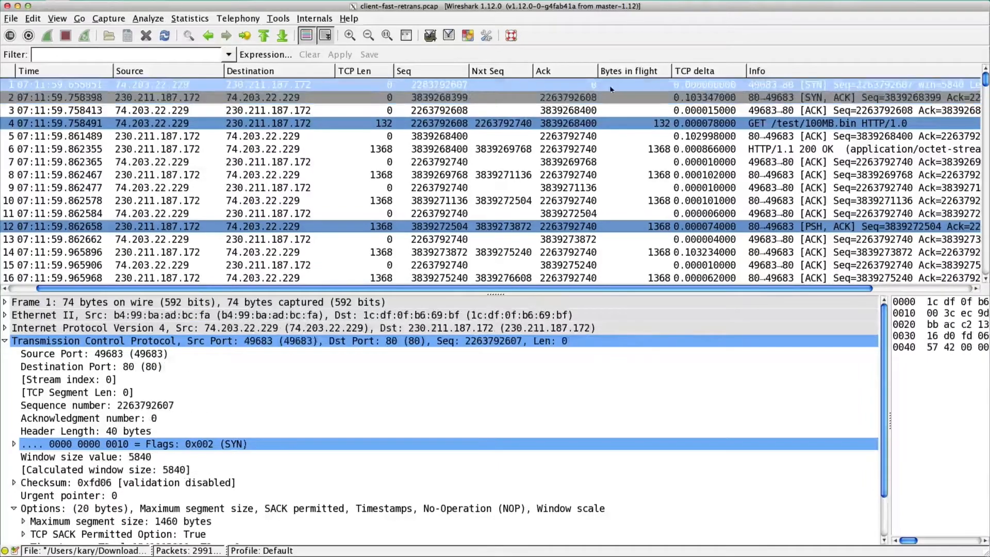
pyautogui.moveTo(492, 90)
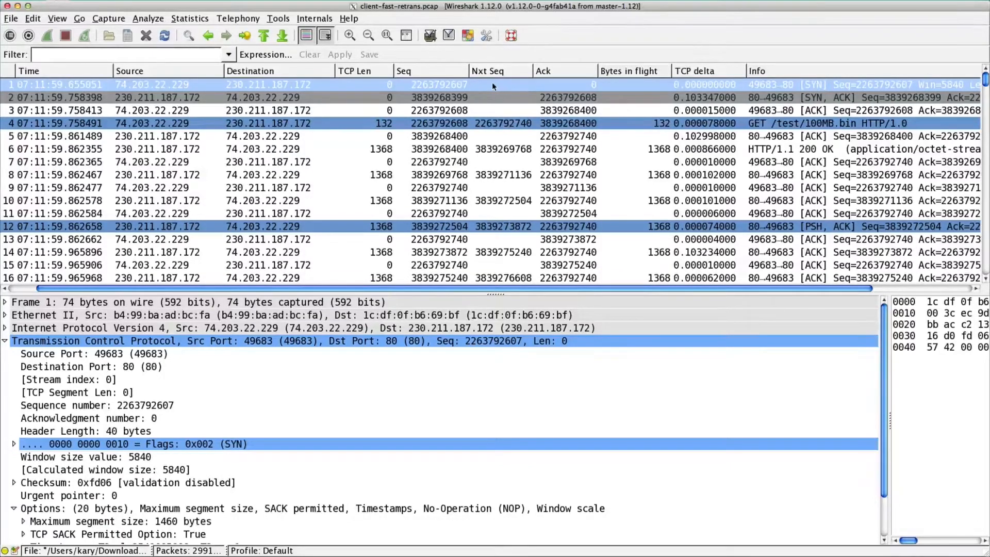
pyautogui.moveTo(714, 92)
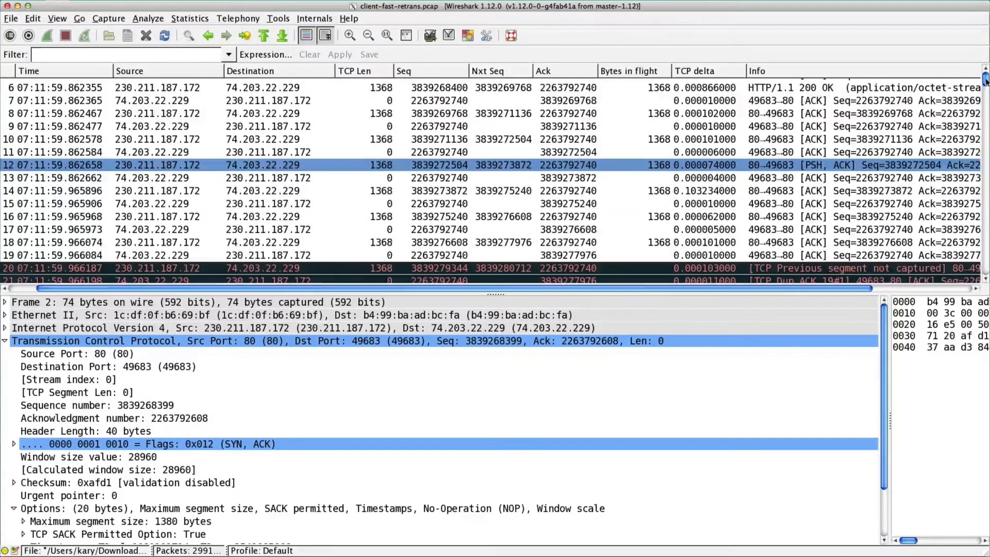
# Step: Scroll the packet list up and back down to the frames 18-20 retransmission area
pyautogui.scroll(3)
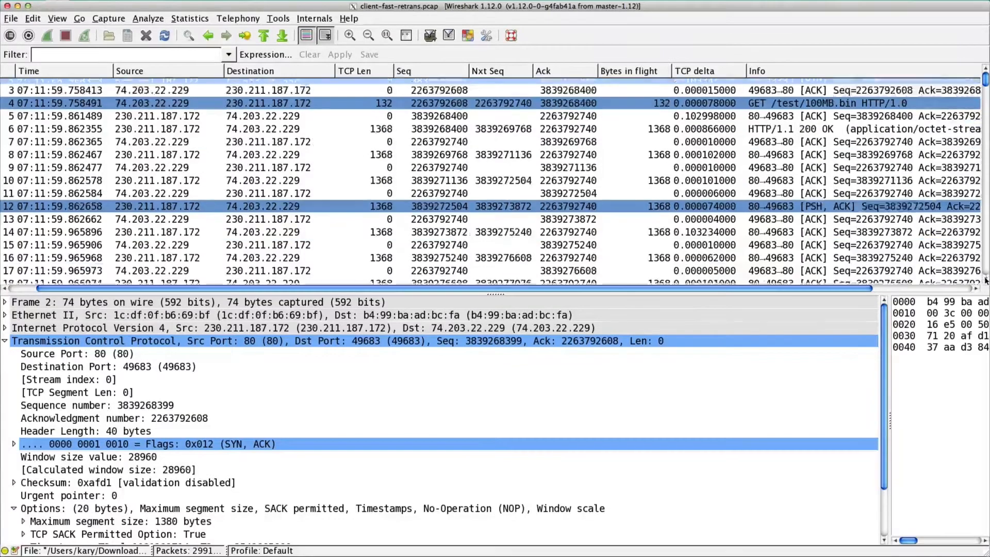
pyautogui.scroll(-3)
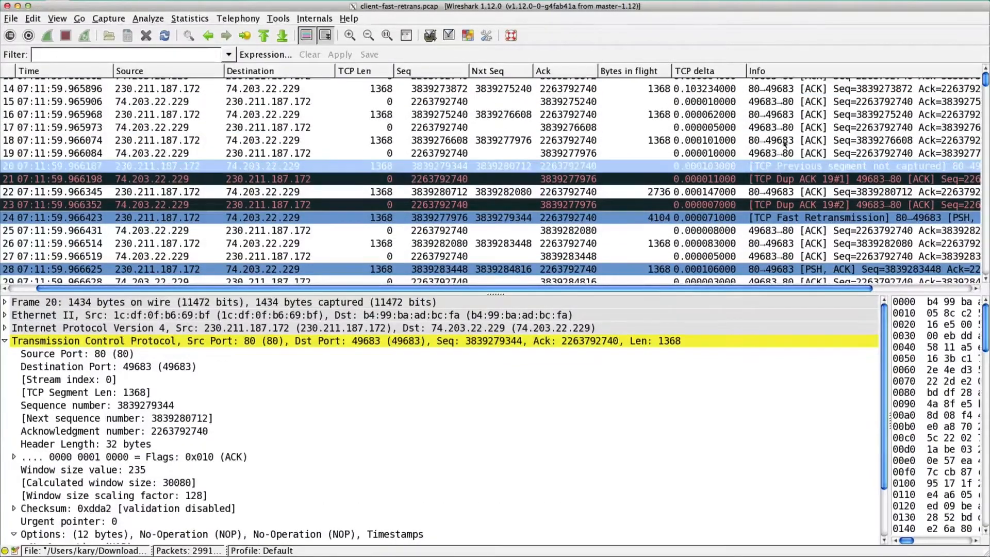
pyautogui.moveTo(785, 169)
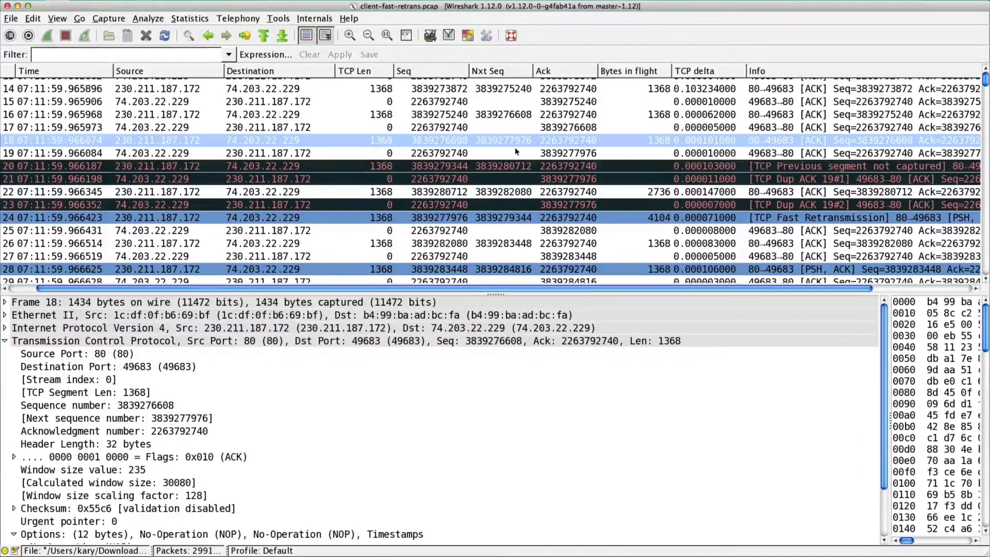
pyautogui.moveTo(494, 146)
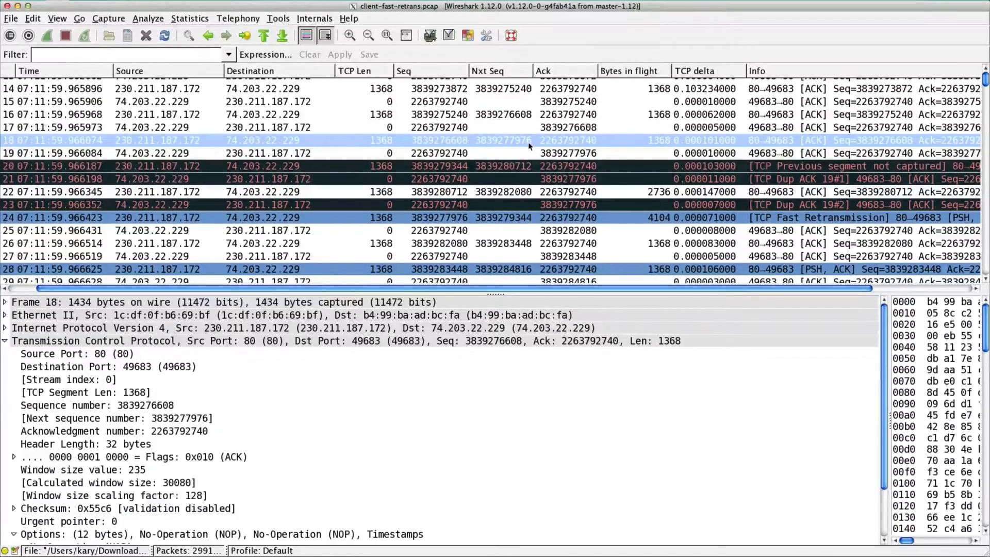
pyautogui.moveTo(450, 171)
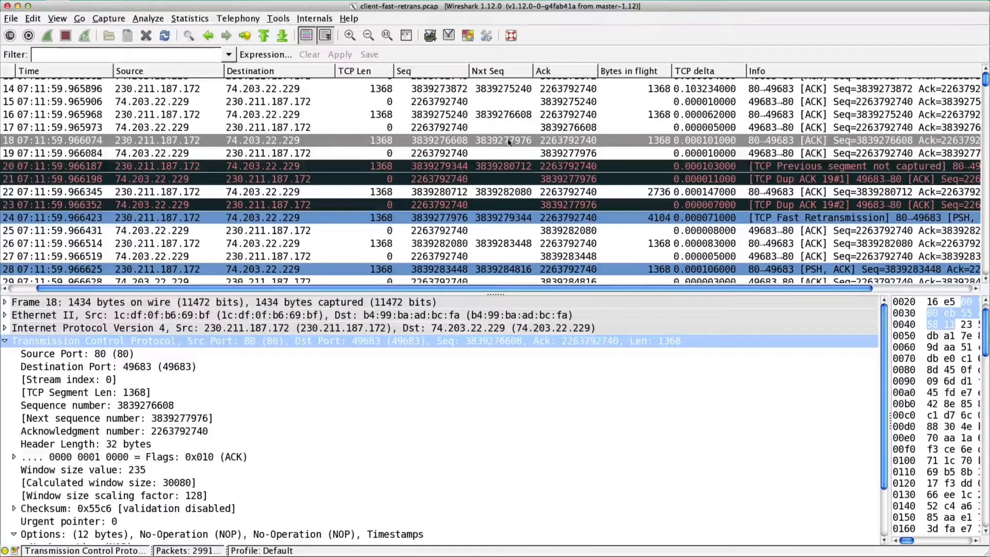
pyautogui.moveTo(470, 161)
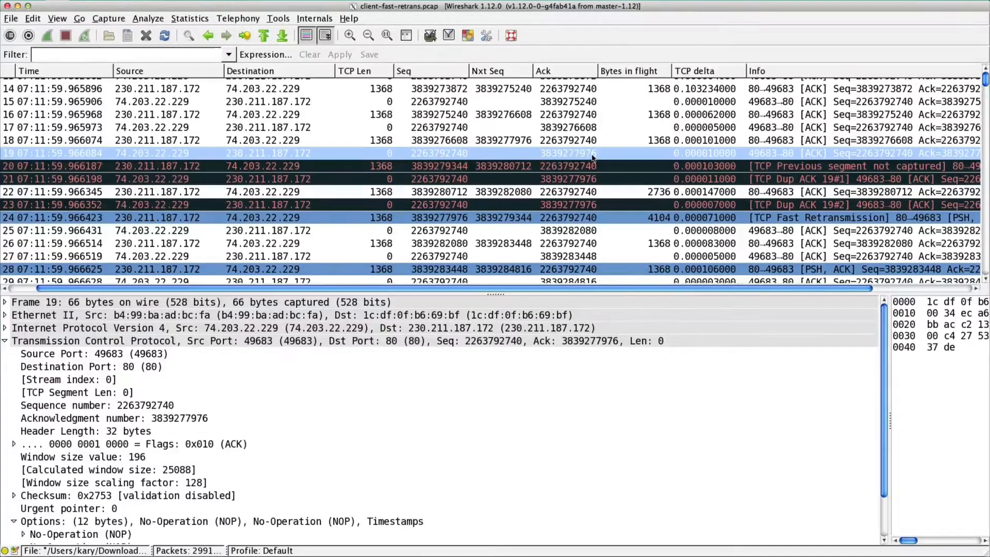
pyautogui.moveTo(598, 183)
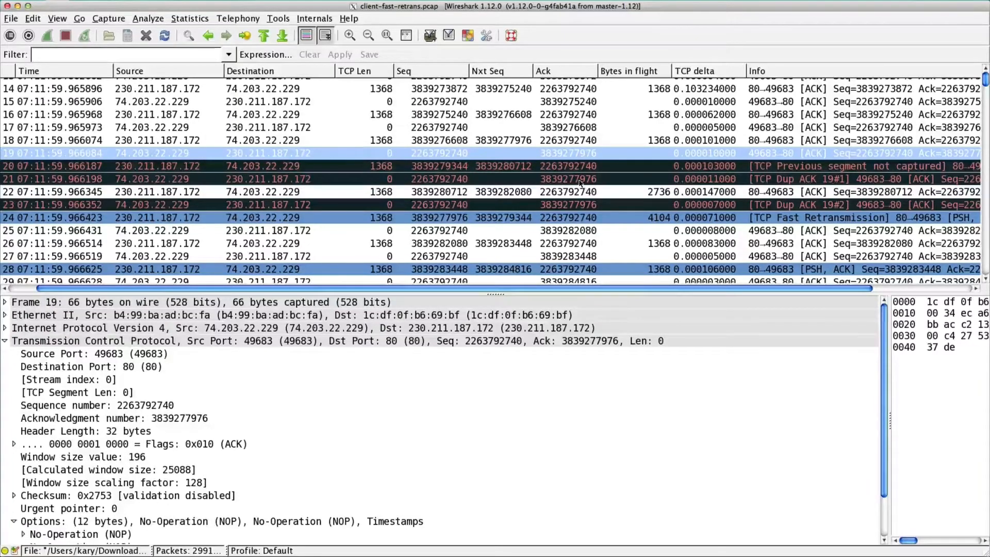
# Step: Show details of frame 21, the first duplicate ACK of frame 19
pyautogui.click(442, 179)
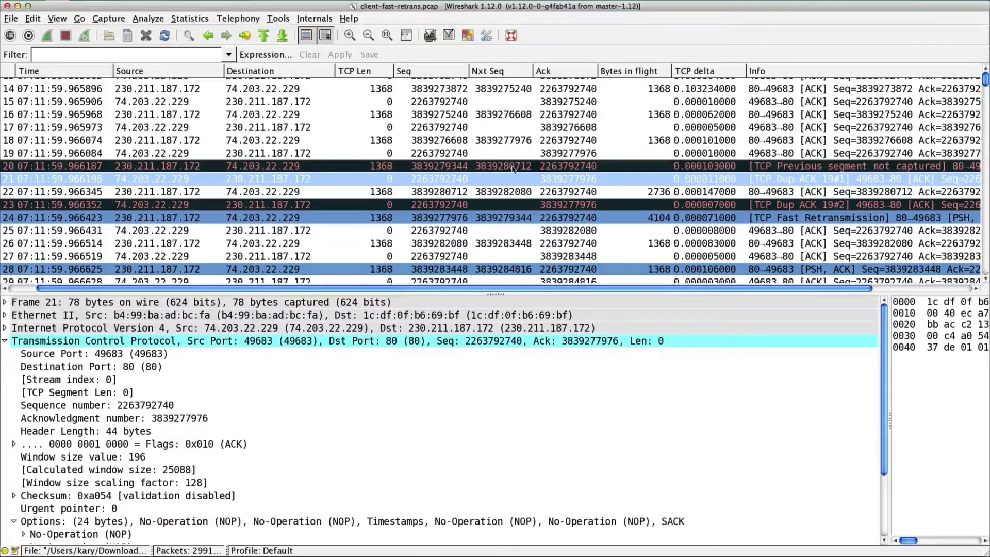
pyautogui.moveTo(358, 259)
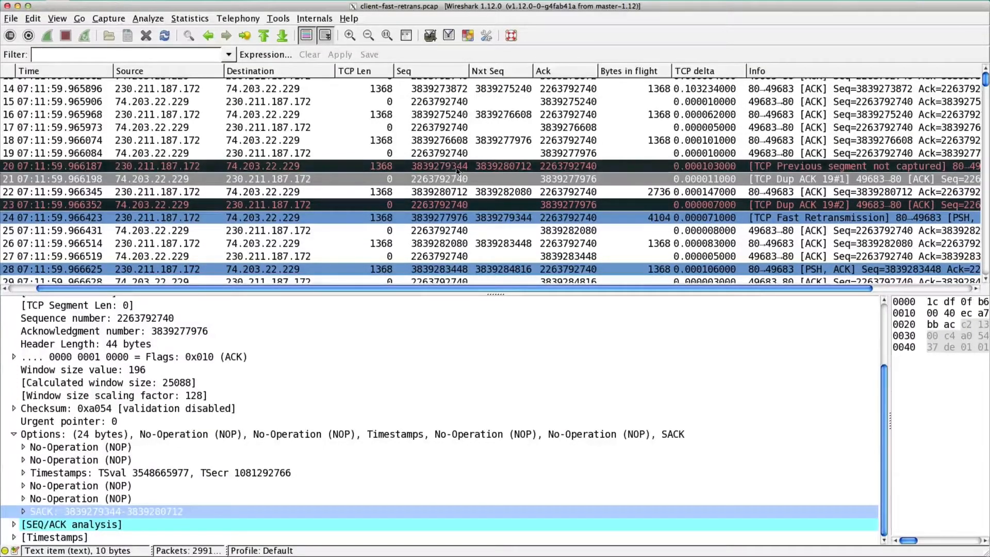
pyautogui.moveTo(511, 172)
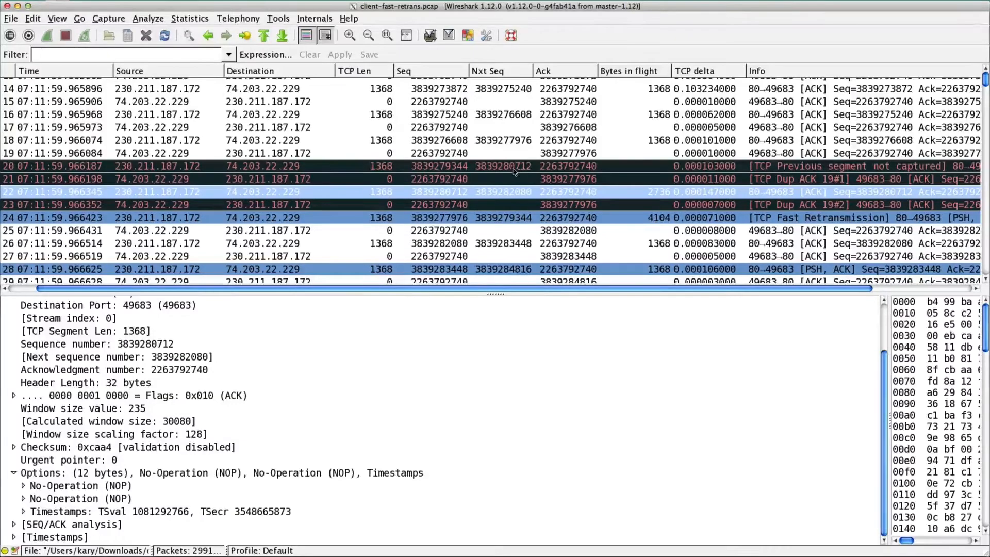
pyautogui.moveTo(454, 199)
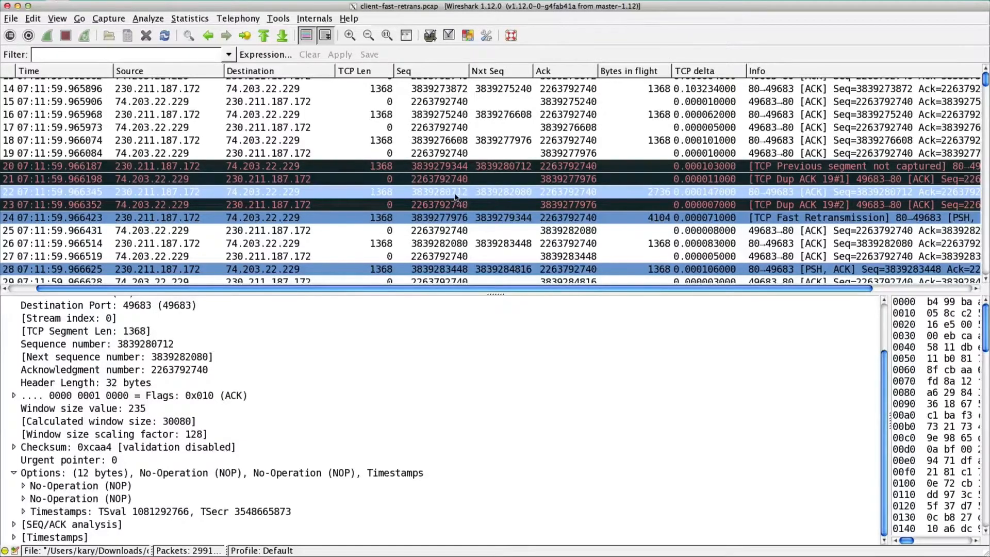
pyautogui.moveTo(518, 197)
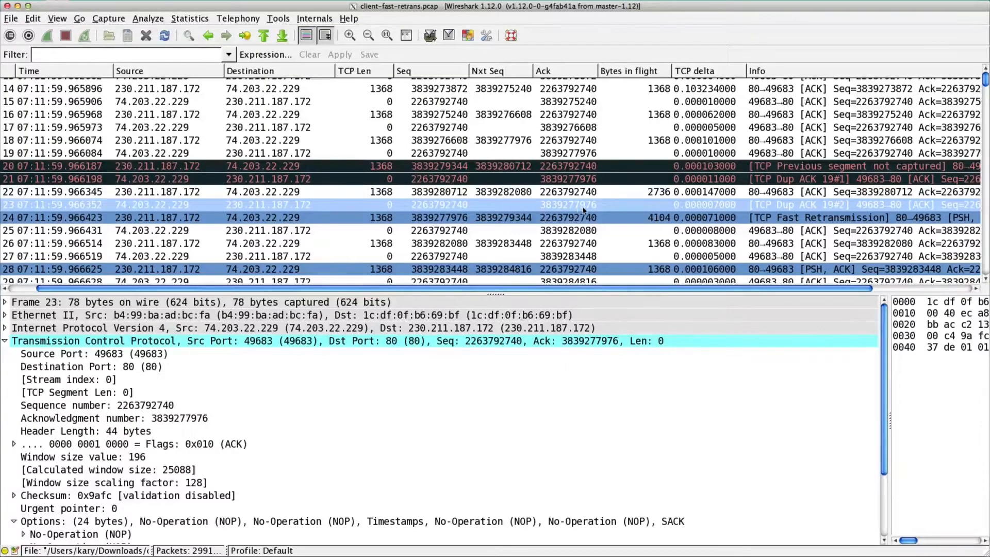
pyautogui.moveTo(422, 404)
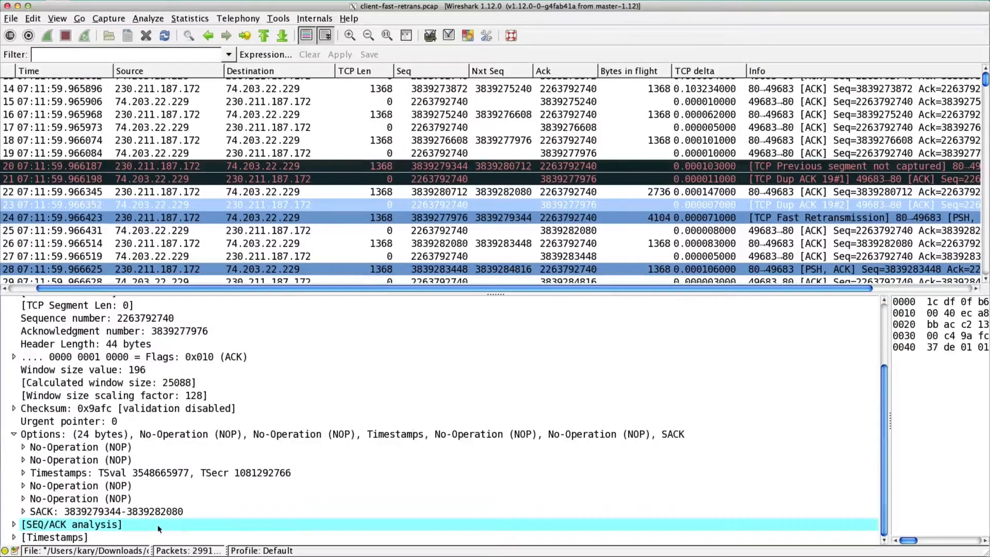
# Step: Expand frame 23's SACK option and check its left and right edge values
pyautogui.click(101, 511)
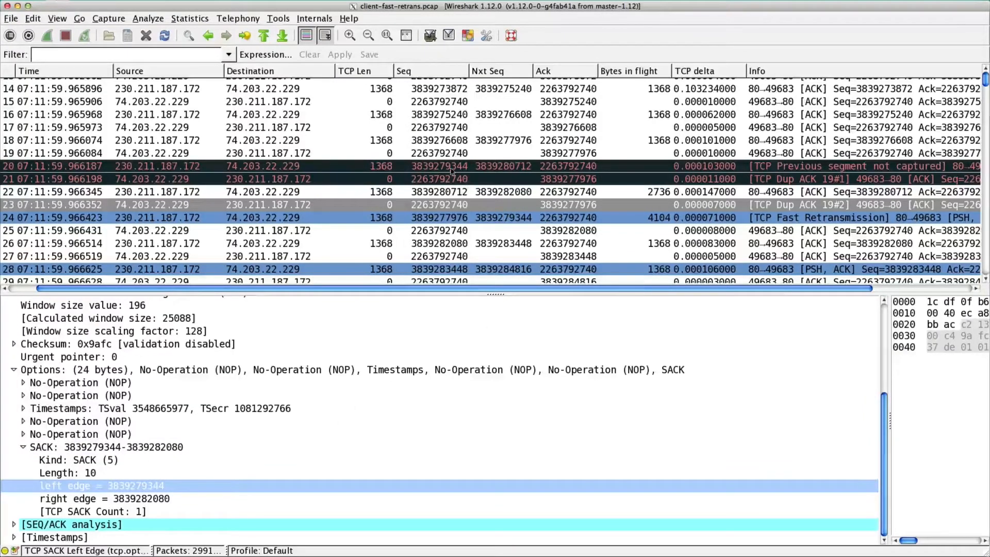
pyautogui.click(101, 498)
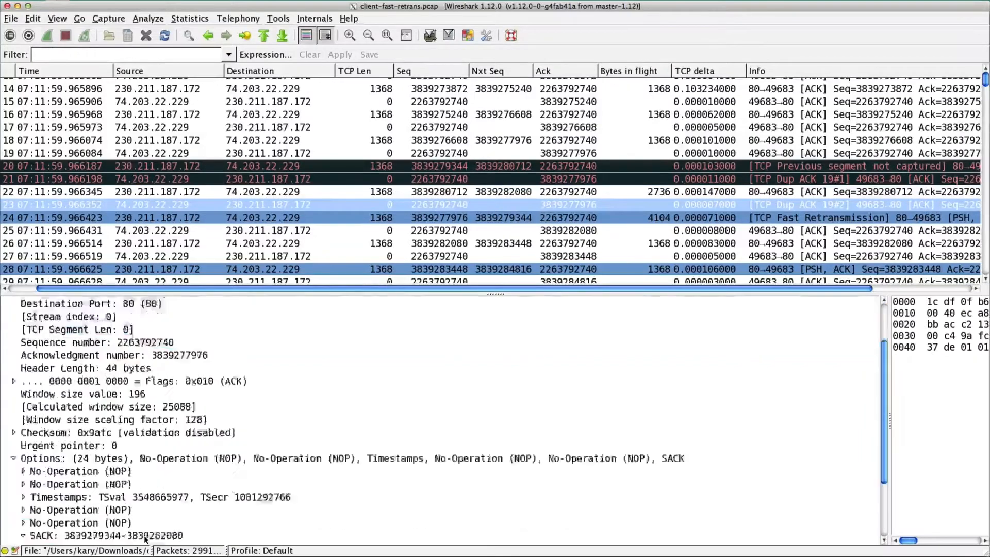
pyautogui.click(12, 535)
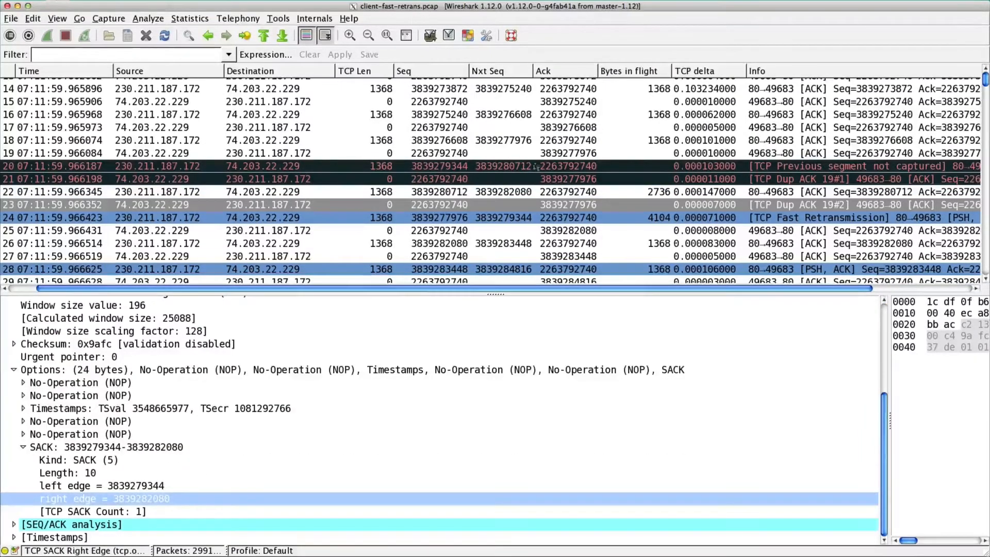
pyautogui.scroll(-3)
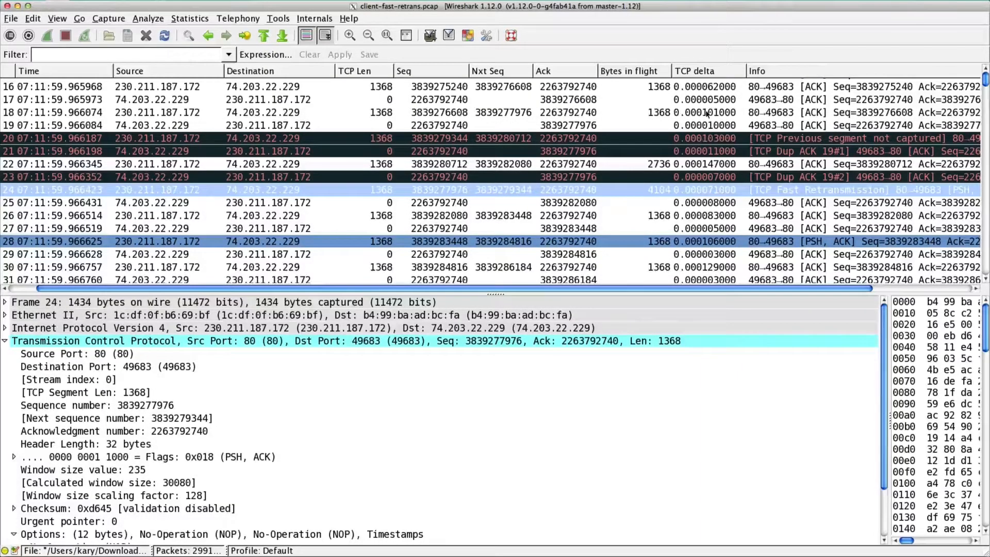
pyautogui.moveTo(706, 119)
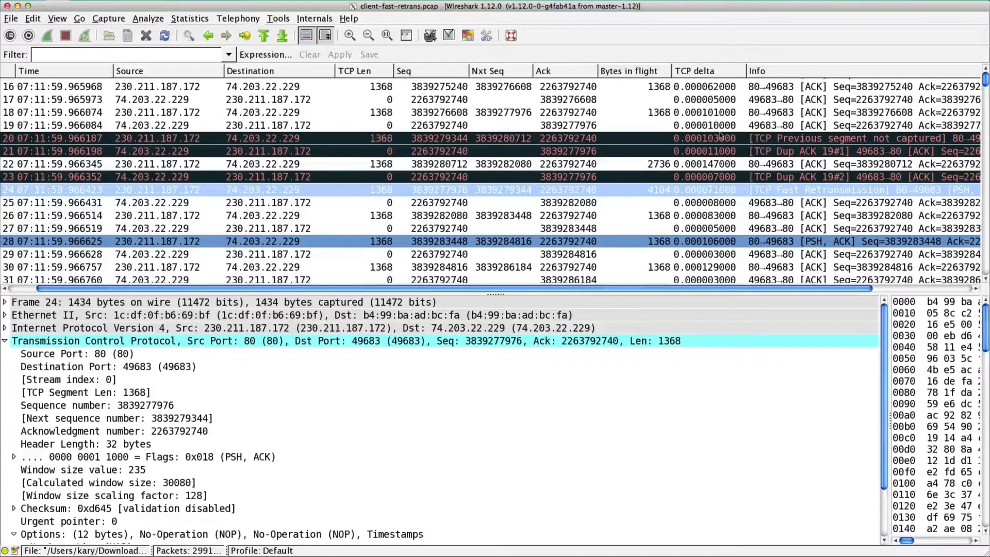
pyautogui.moveTo(606, 125)
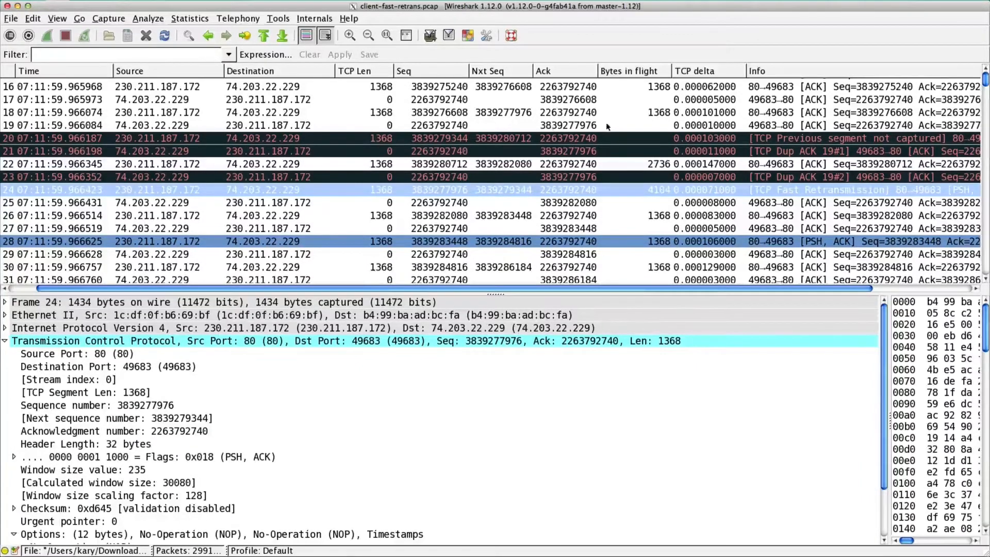
pyautogui.click(252, 125)
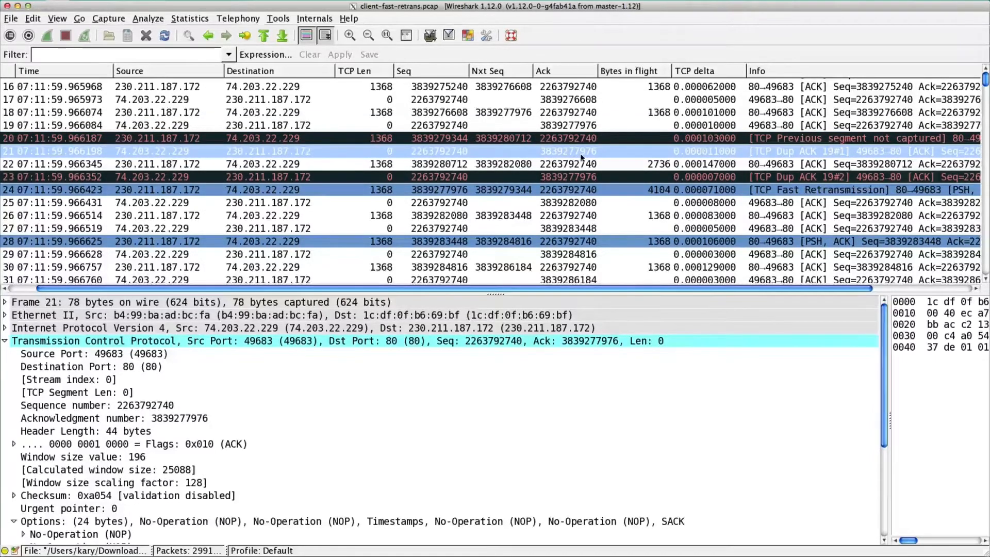
pyautogui.moveTo(839, 157)
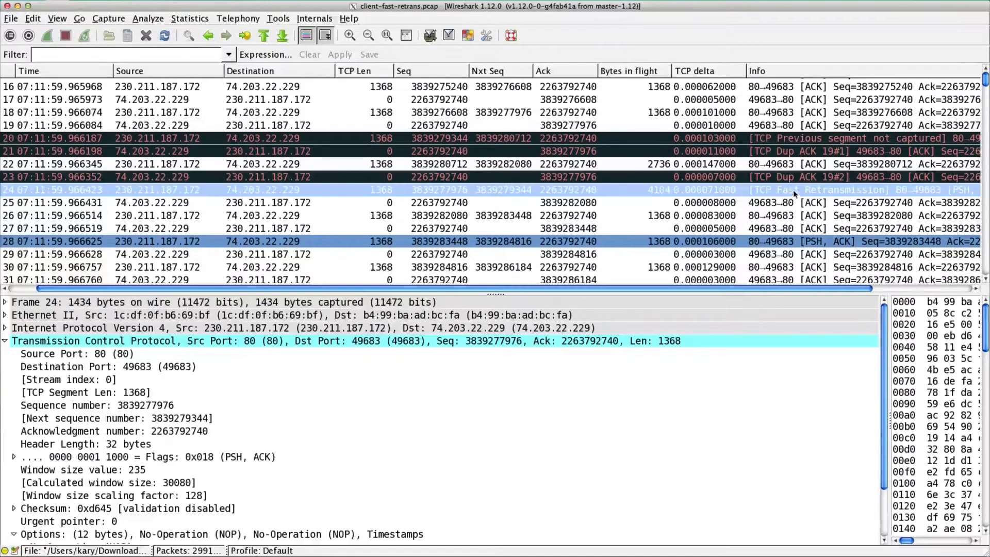
pyautogui.moveTo(840, 194)
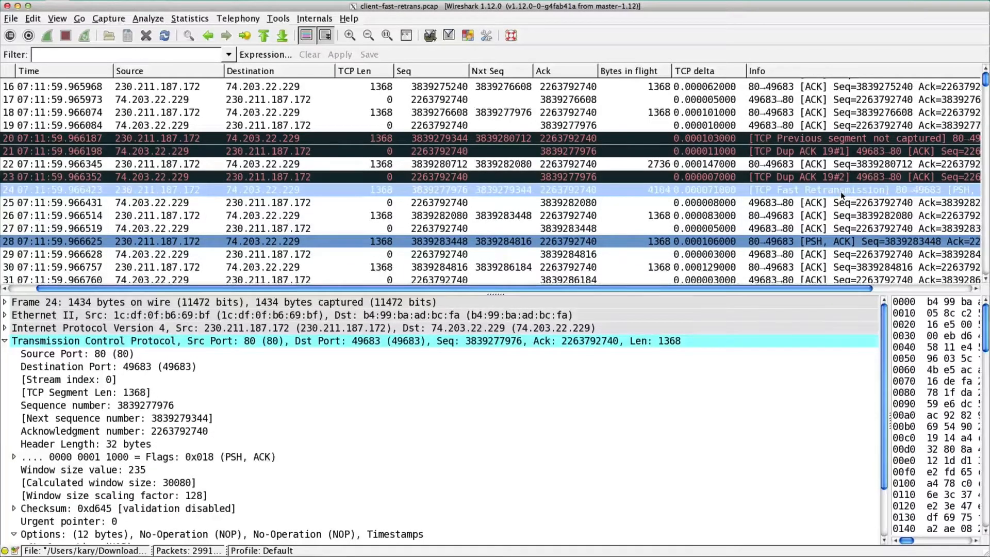
pyautogui.moveTo(818, 194)
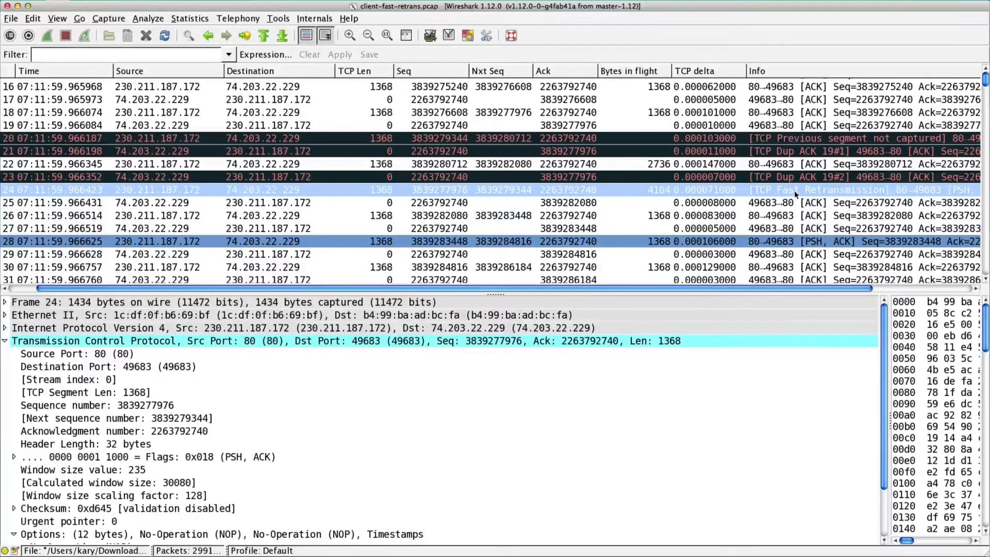
pyautogui.moveTo(523, 189)
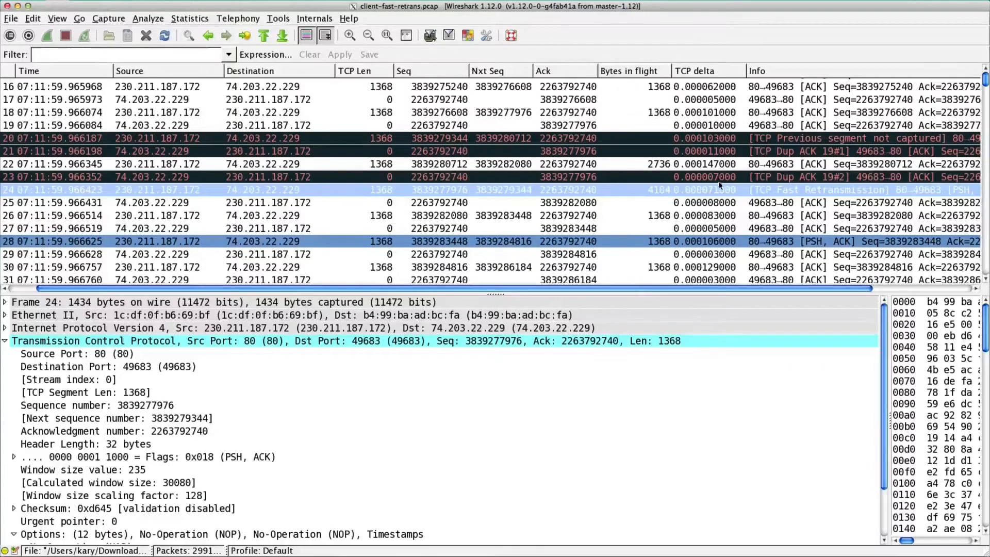
pyautogui.moveTo(716, 150)
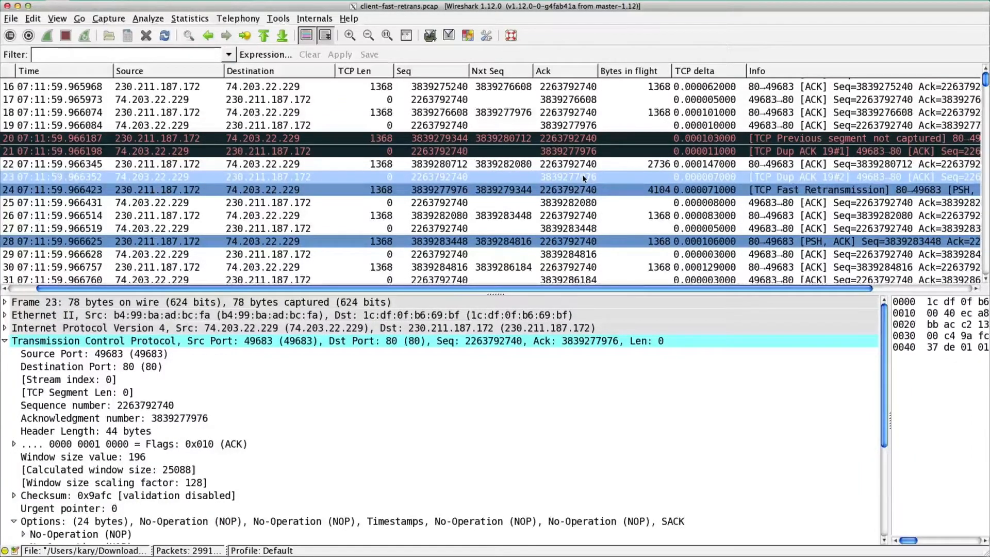
pyautogui.moveTo(598, 181)
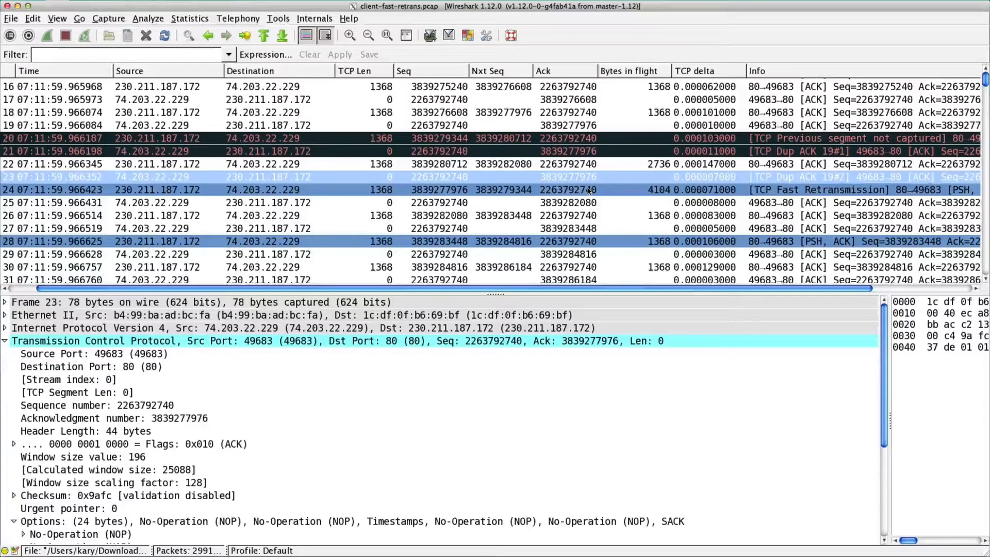
pyautogui.scroll(3)
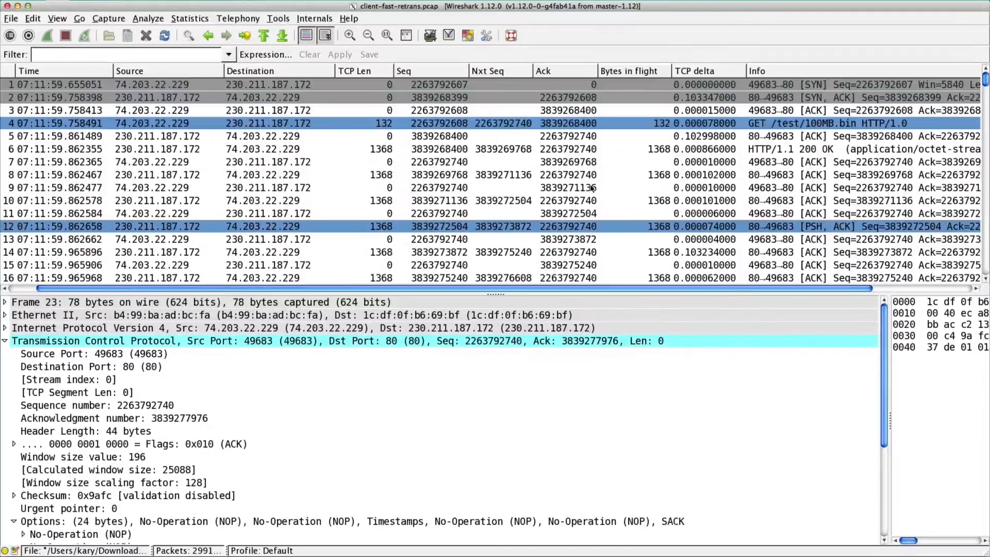
pyautogui.moveTo(692, 101)
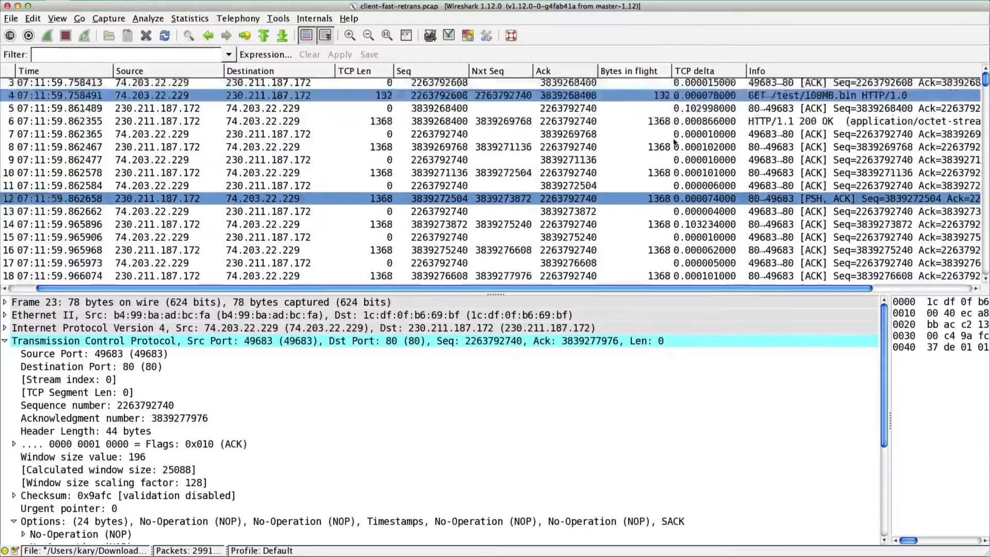
pyautogui.scroll(-3)
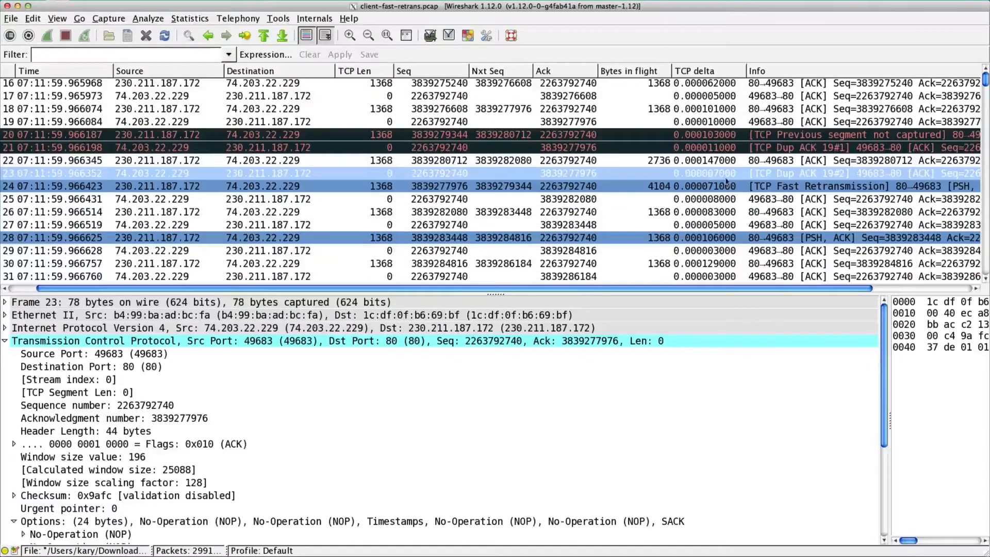
pyautogui.moveTo(821, 183)
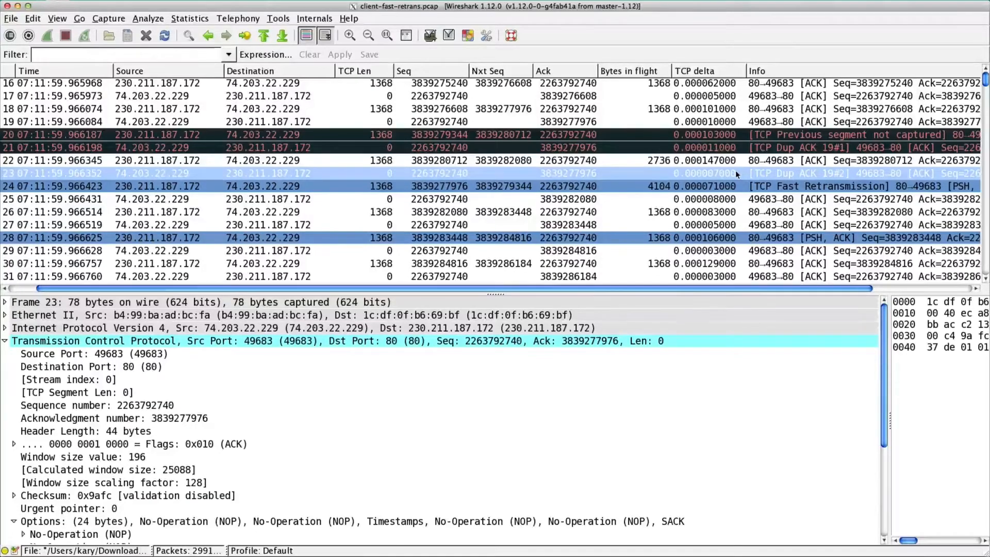
pyautogui.click(442, 185)
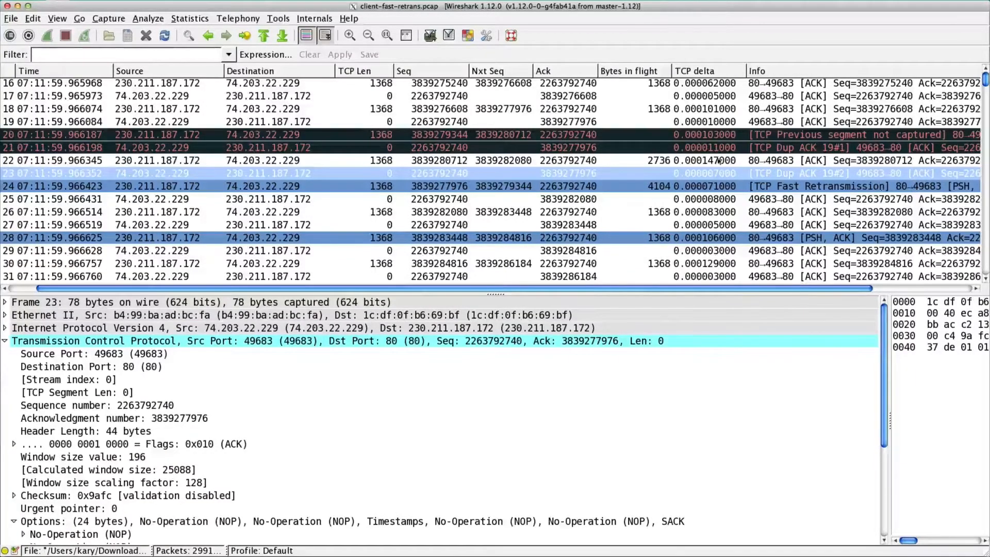
pyautogui.click(442, 186)
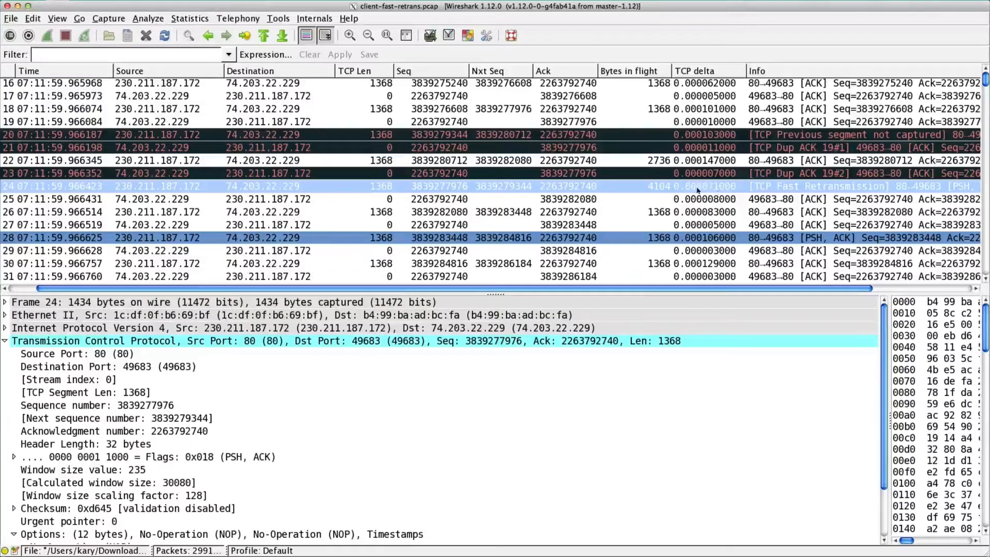
pyautogui.moveTo(707, 182)
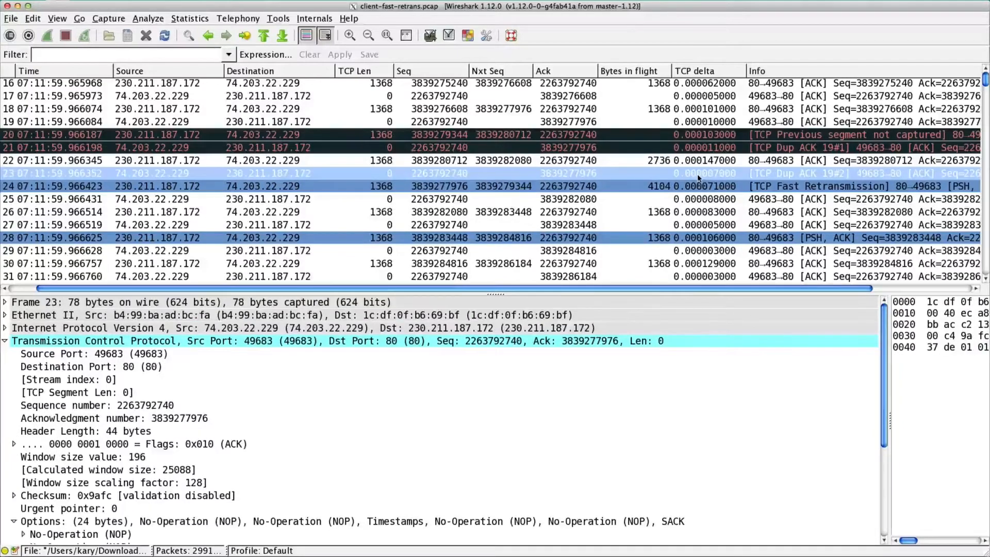
pyautogui.moveTo(956, 170)
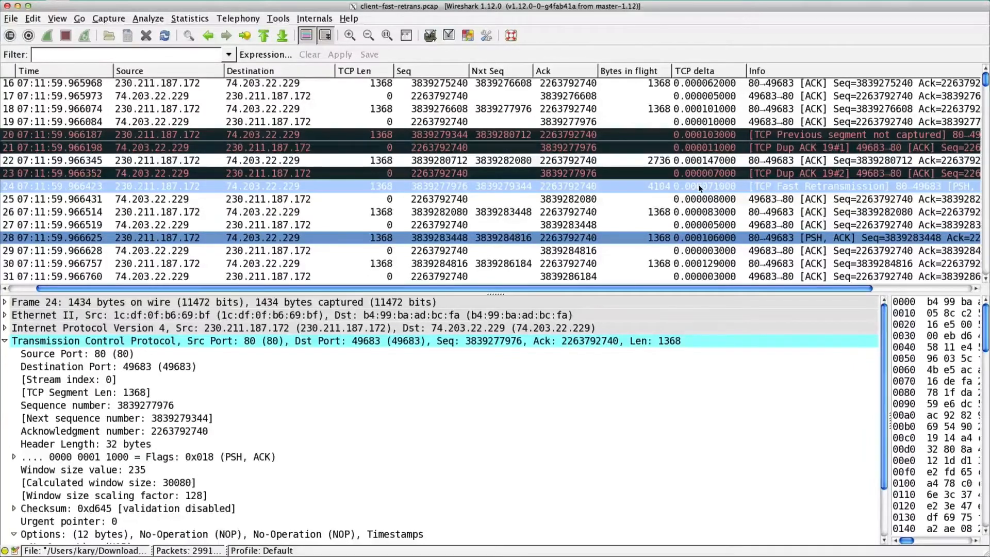
# Step: Return to the capture's start and expand frame 10's IPv4 header
pyautogui.scroll(3)
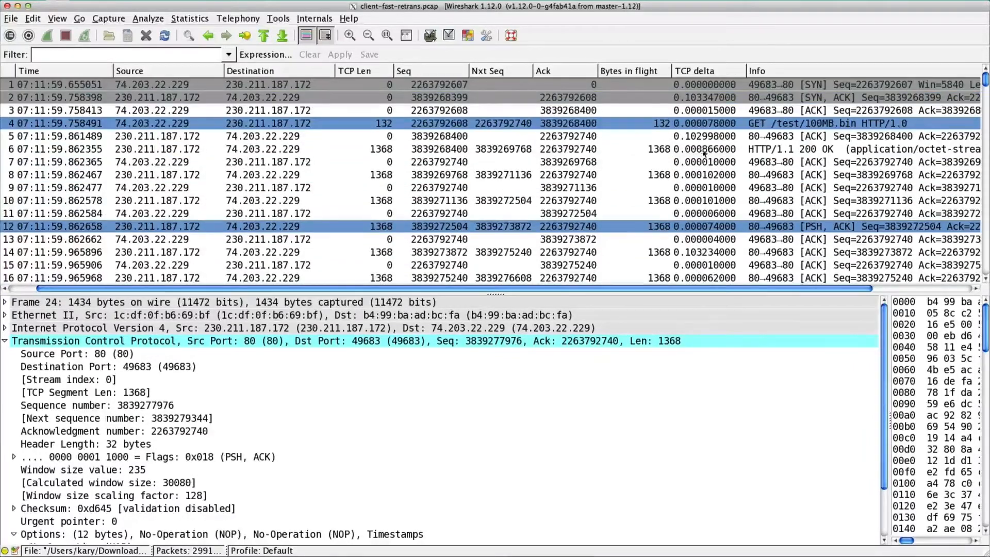
pyautogui.moveTo(480, 151)
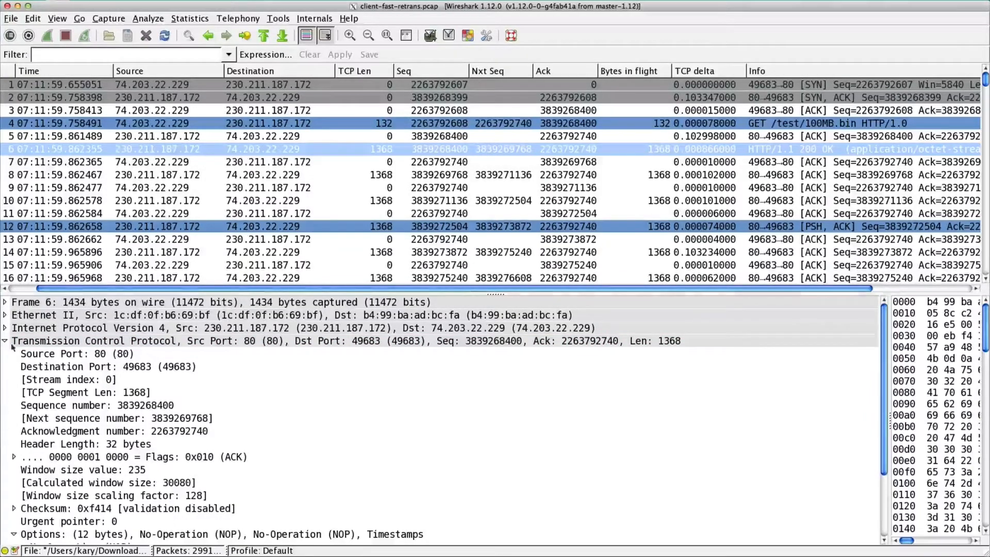
pyautogui.click(5, 328)
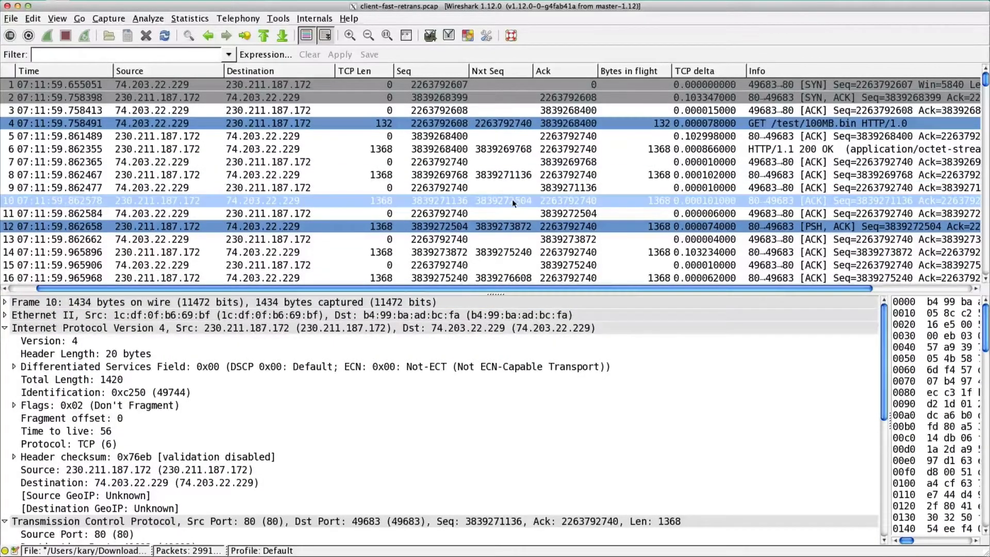
pyautogui.moveTo(512, 231)
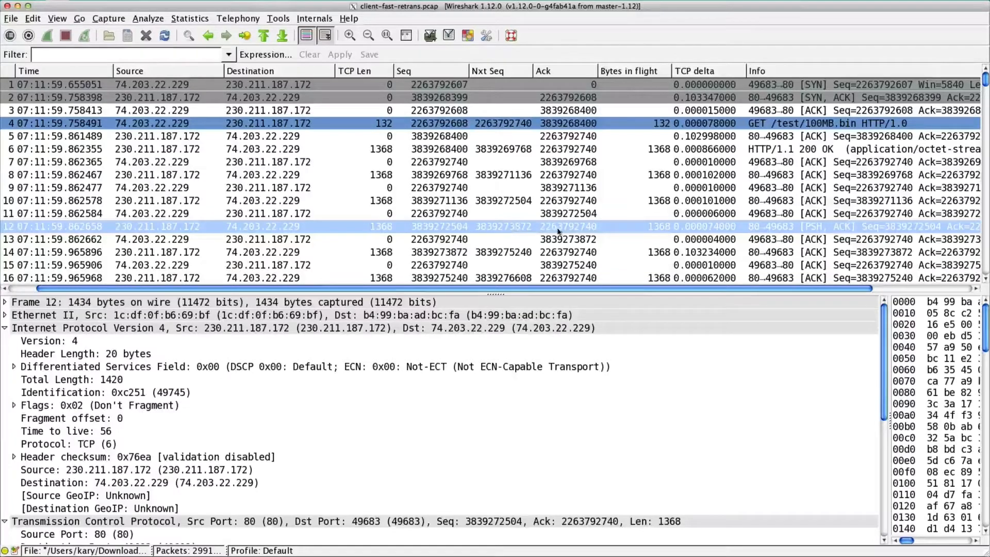
pyautogui.moveTo(562, 237)
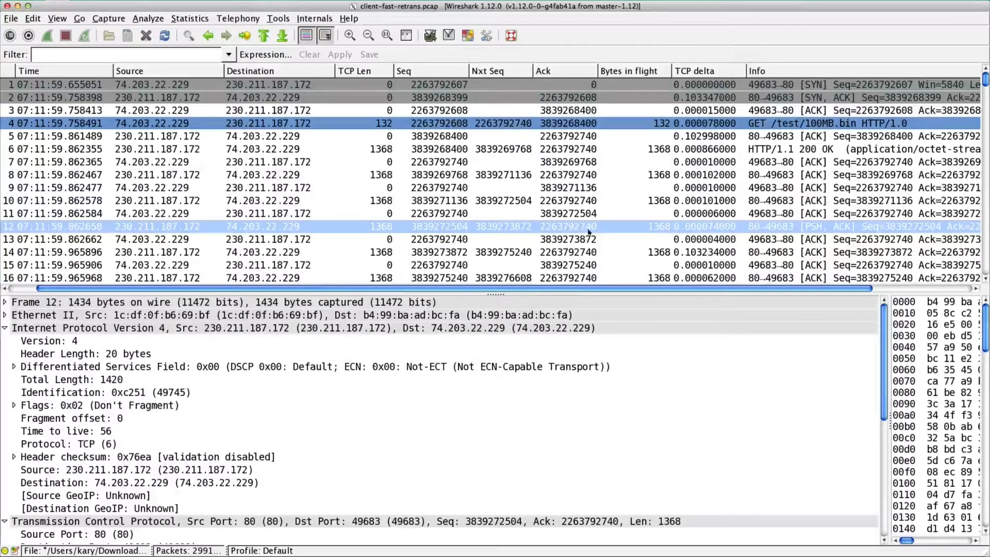
pyautogui.moveTo(549, 227)
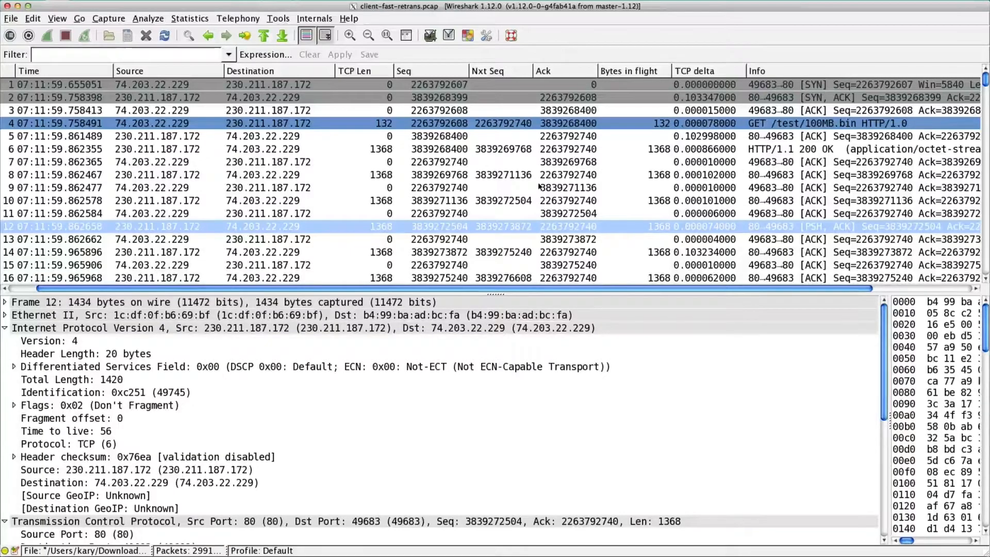
pyautogui.moveTo(246, 397)
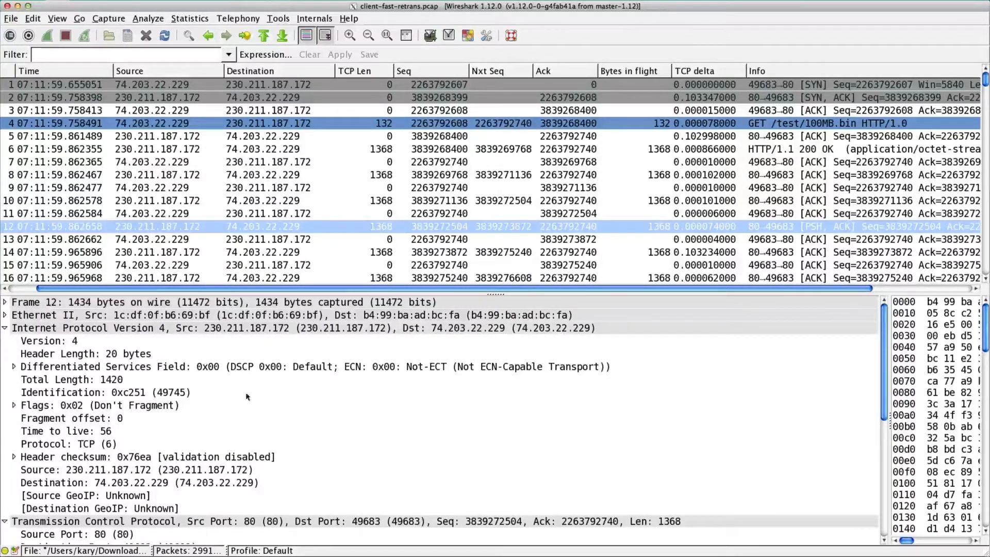
pyautogui.moveTo(527, 158)
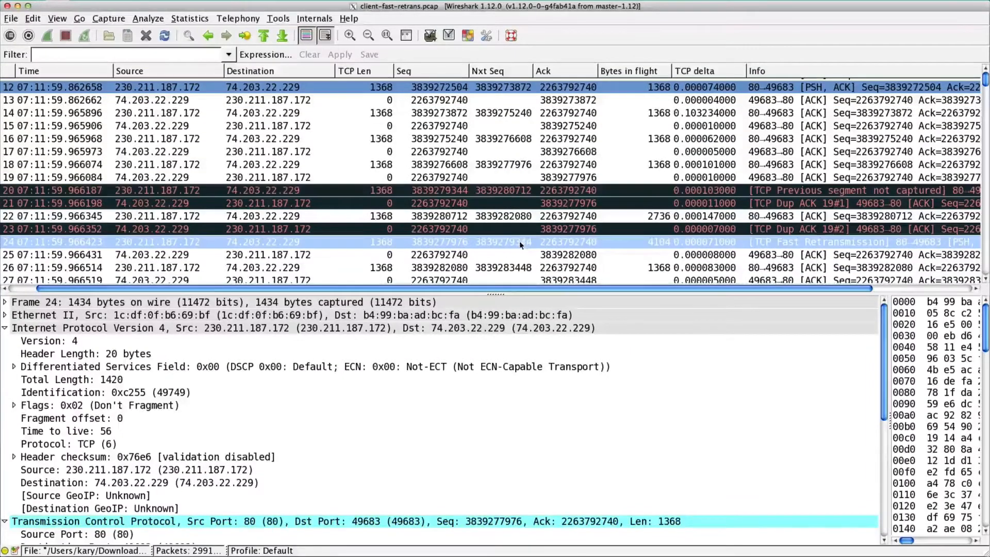
pyautogui.moveTo(177, 397)
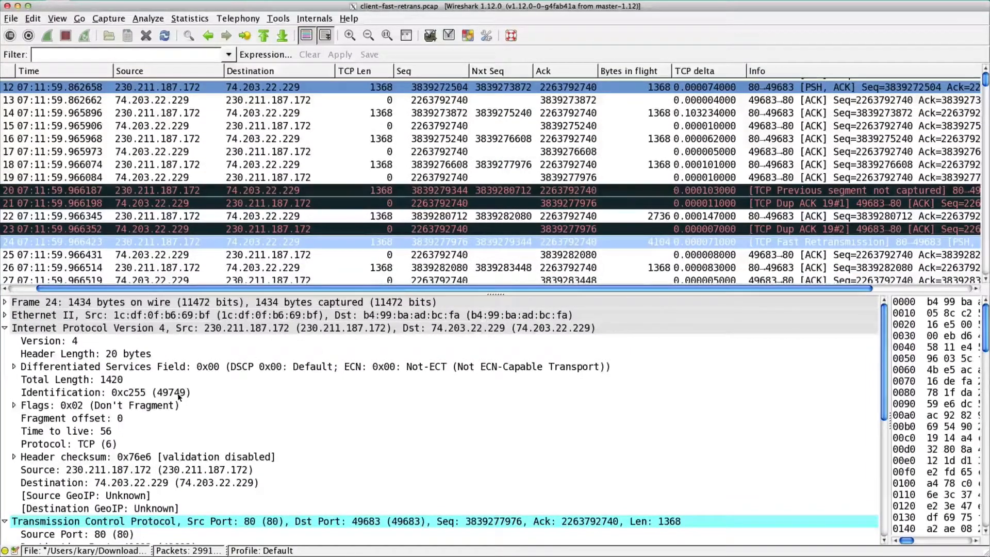
pyautogui.moveTo(505, 179)
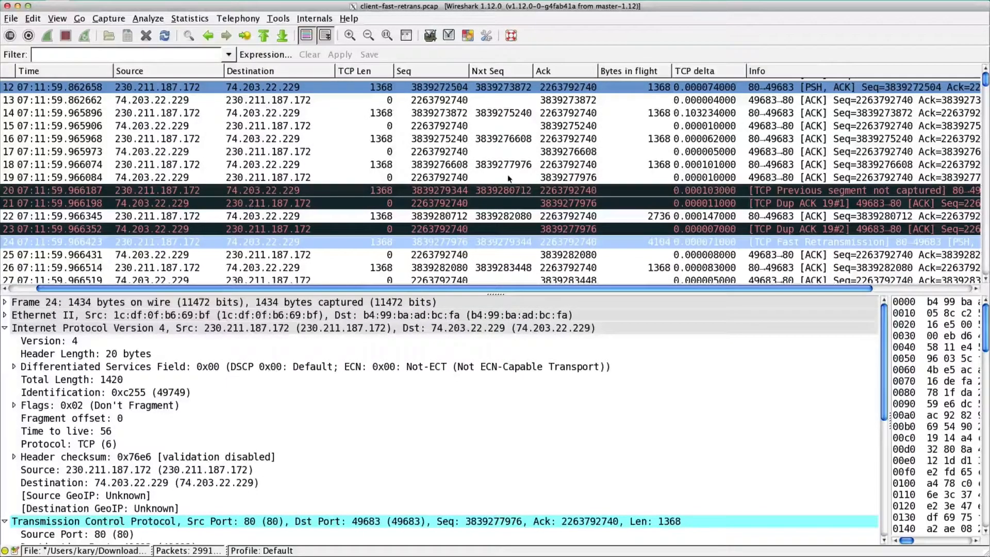
pyautogui.moveTo(486, 177)
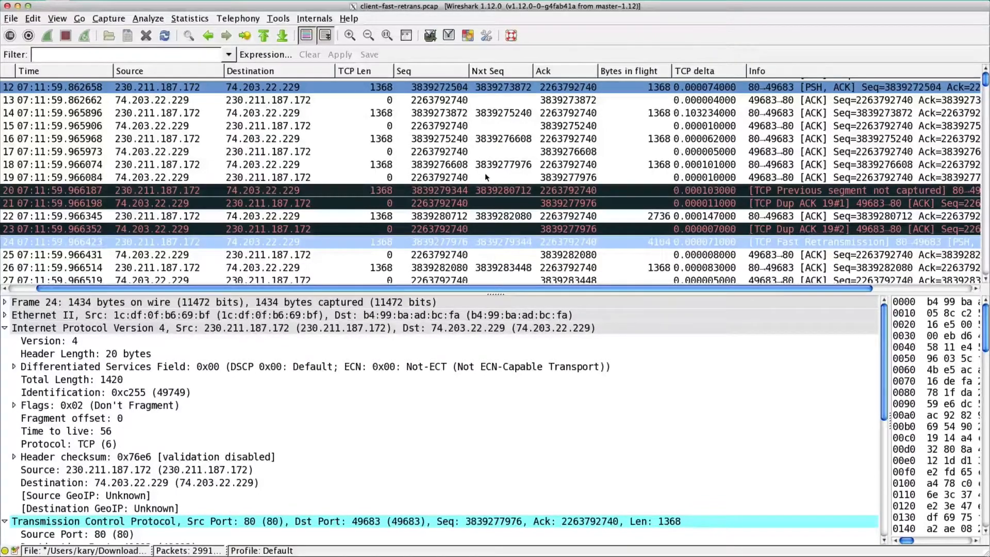
pyautogui.moveTo(511, 245)
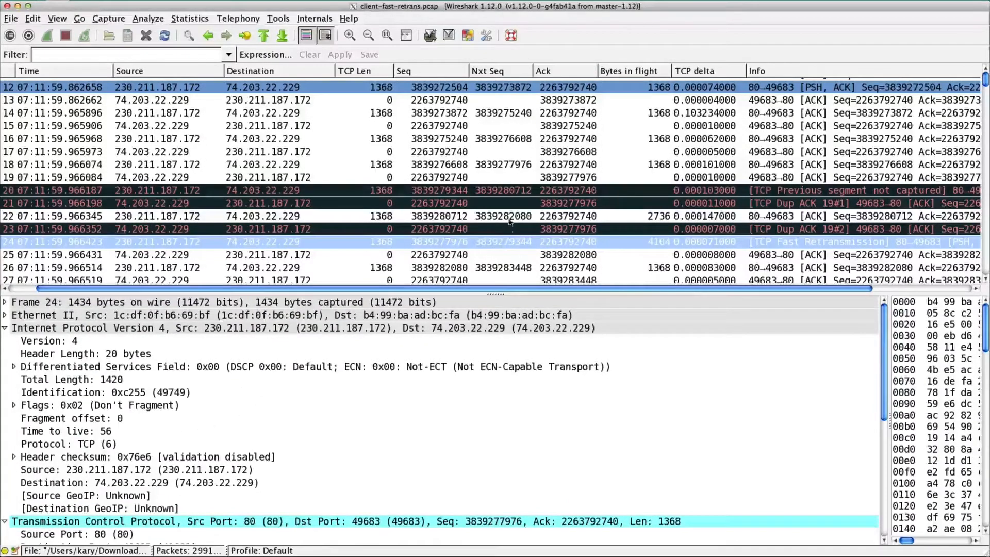
# Step: Select frame 24 to read its IPv4 identification 0xc255 (49749)
pyautogui.click(253, 216)
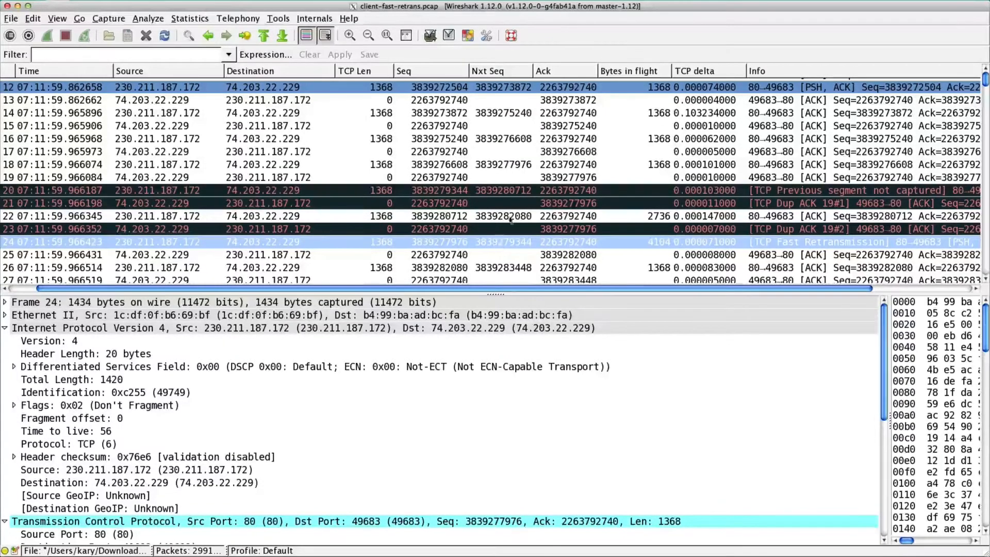
pyautogui.moveTo(506, 203)
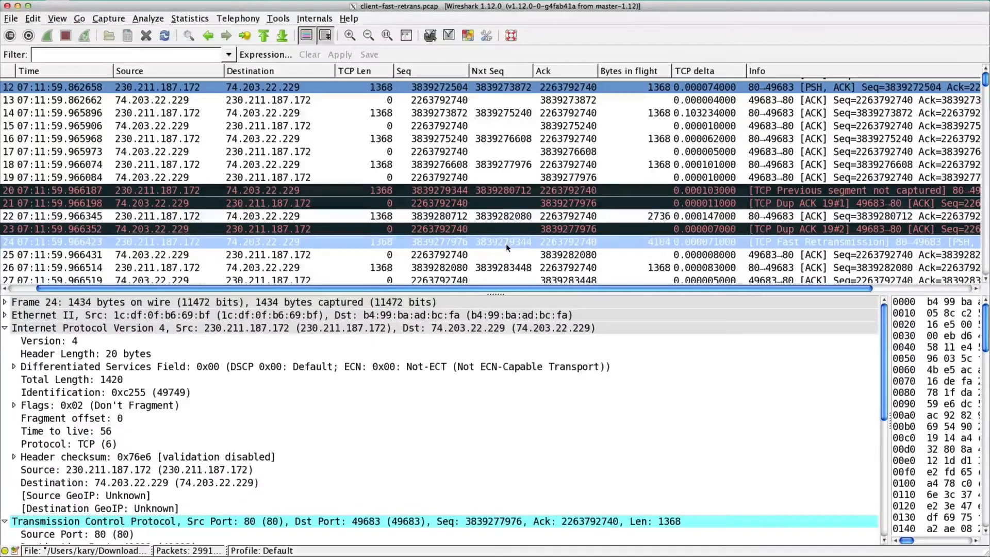
pyautogui.moveTo(107, 434)
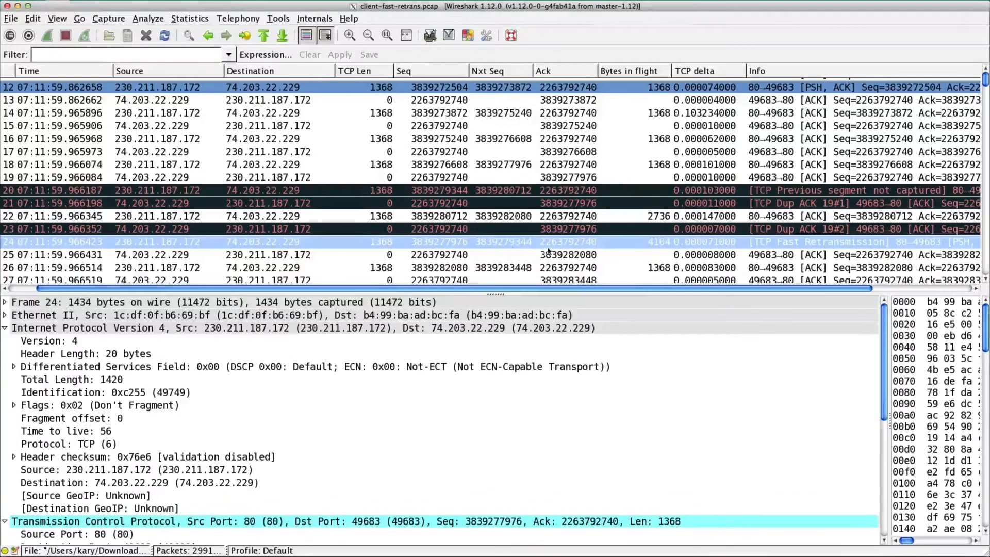
pyautogui.scroll(-3)
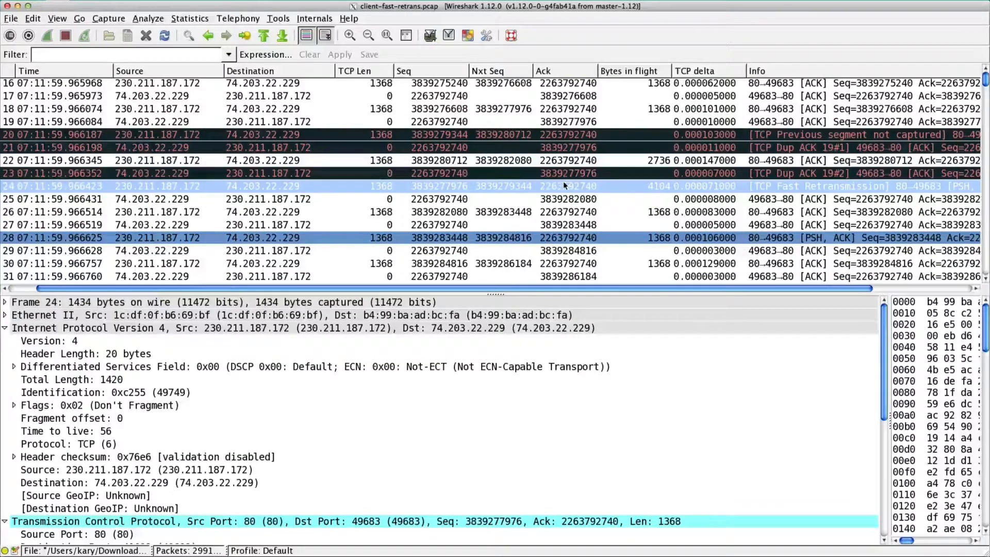
pyautogui.scroll(3)
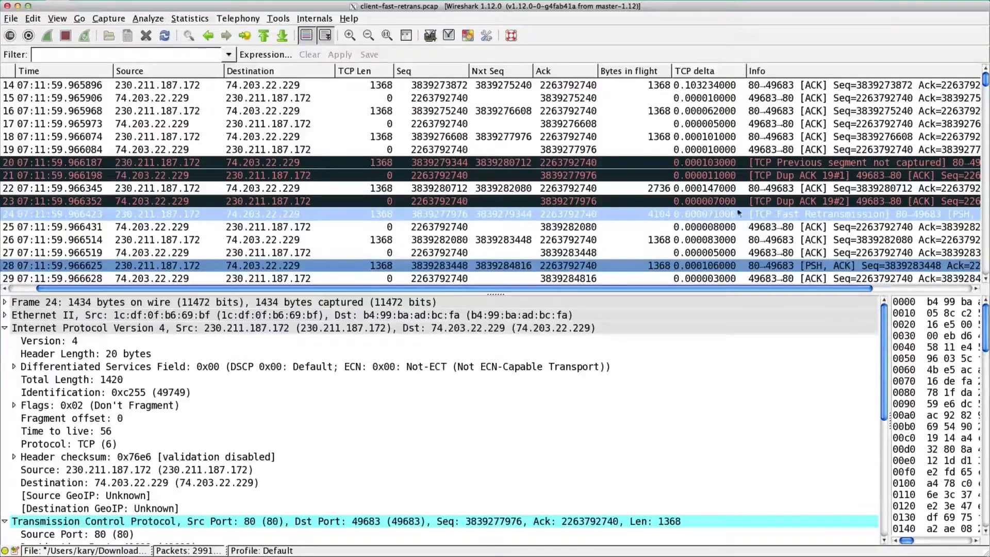
pyautogui.moveTo(808, 217)
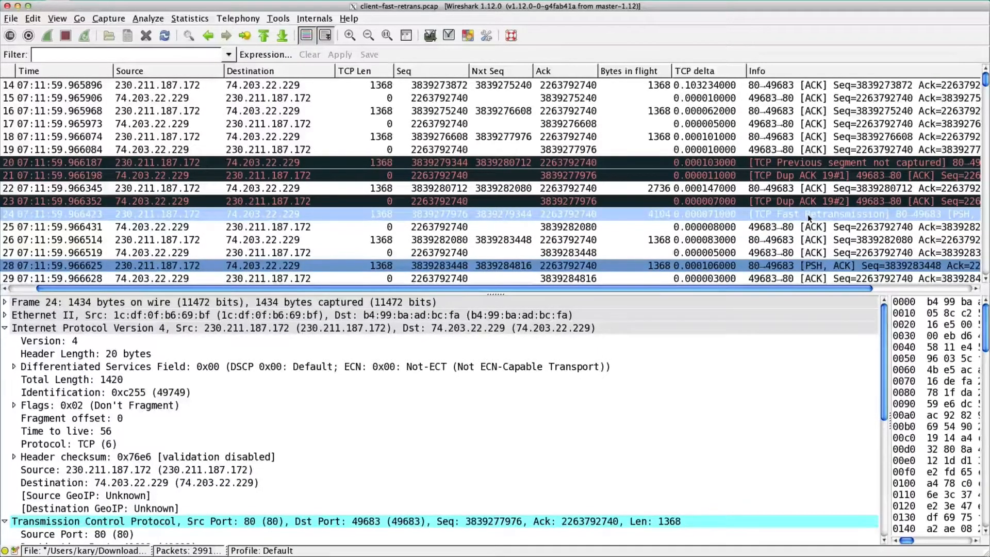